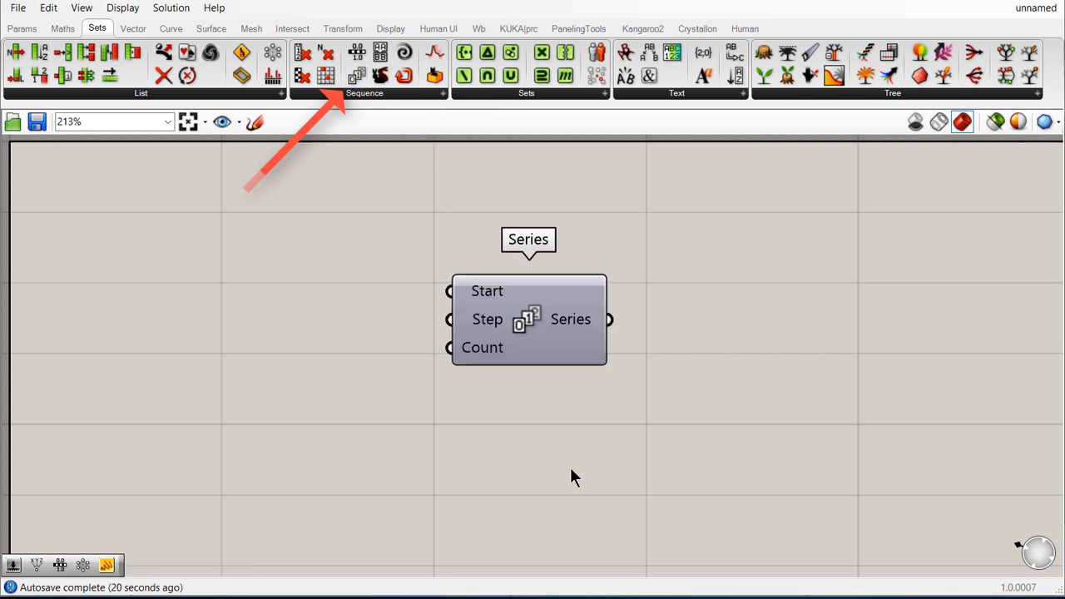
pyautogui.moveTo(487, 290)
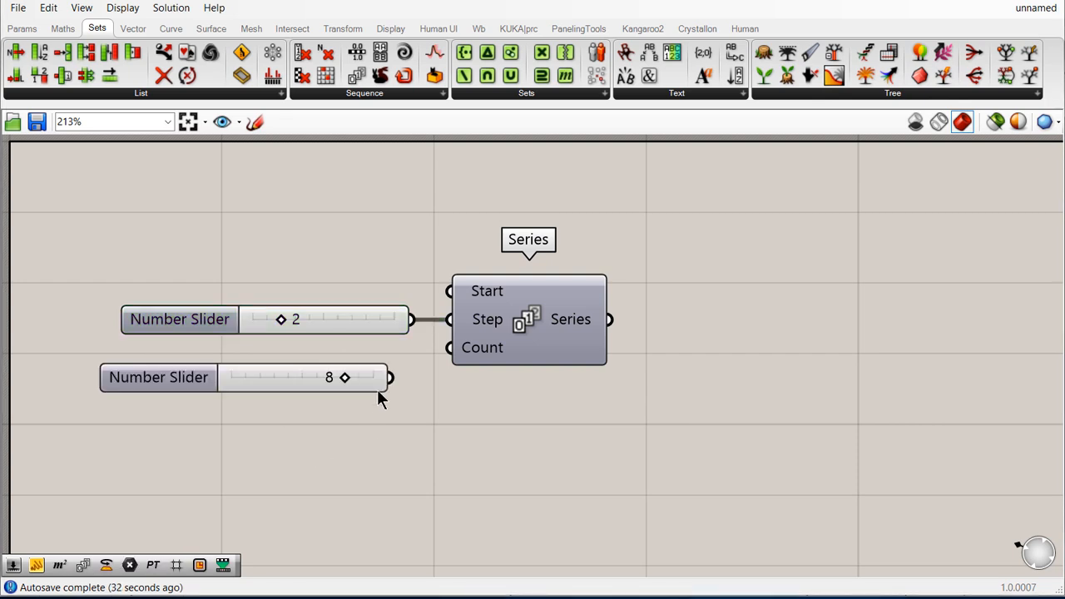
# Step: Wire the slider set to 8 into the Series Count input
pyautogui.click(180, 377)
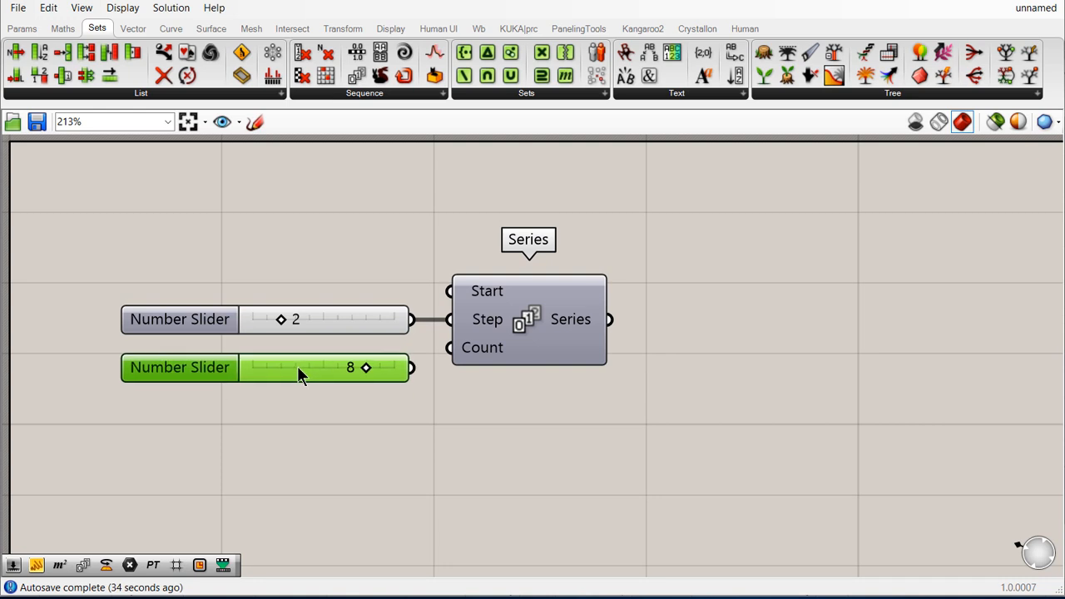
pyautogui.moveTo(411, 367); pyautogui.dragTo(450, 347)
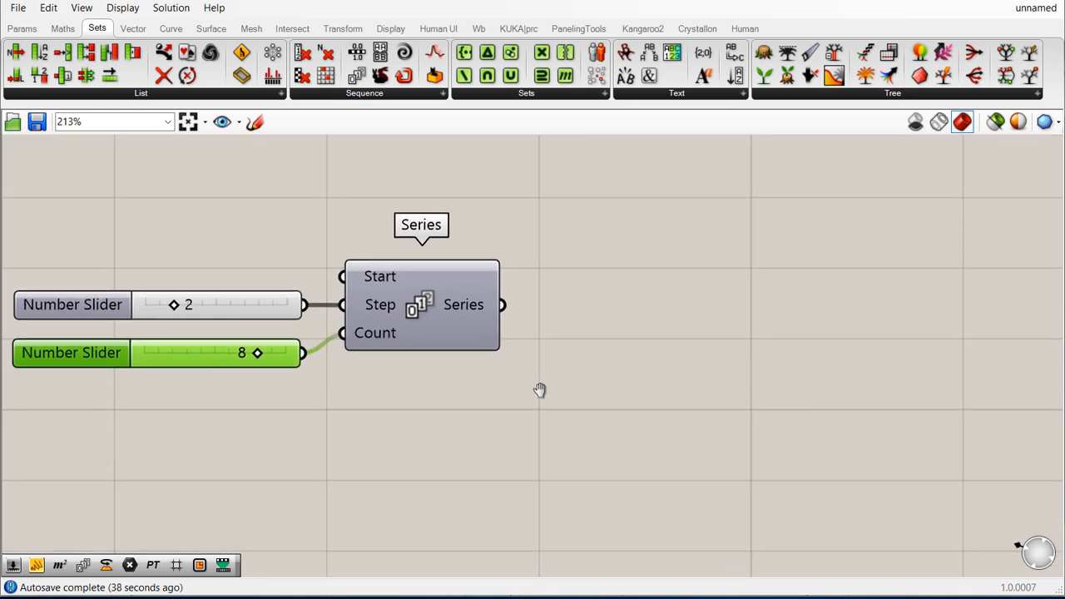
# Step: Set the Series output panel, listing 0 to 14, to a Sans Serif font
pyautogui.click(22, 27)
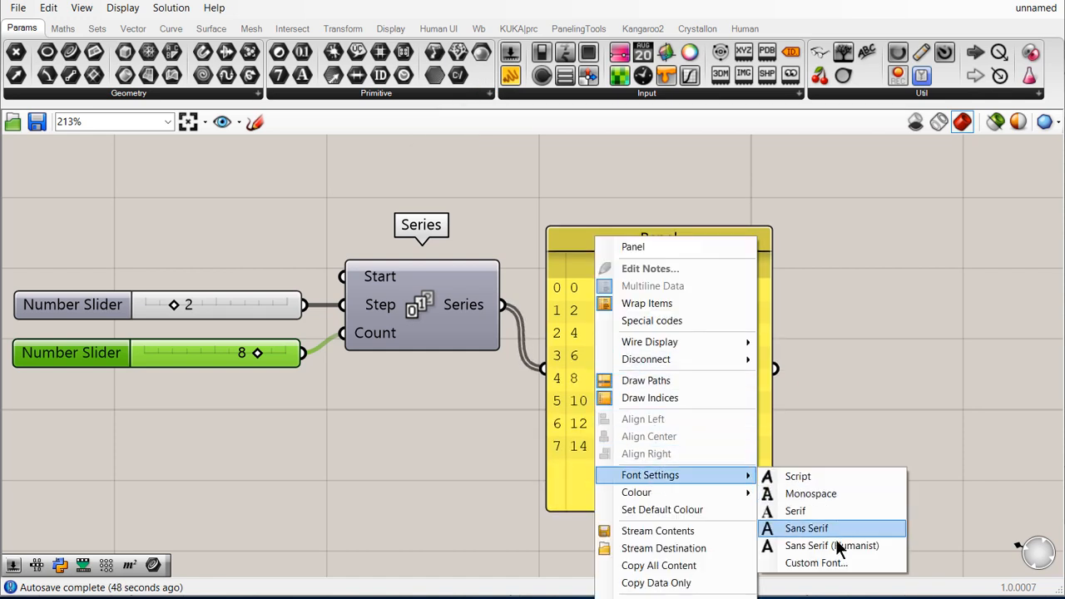
pyautogui.click(805, 528)
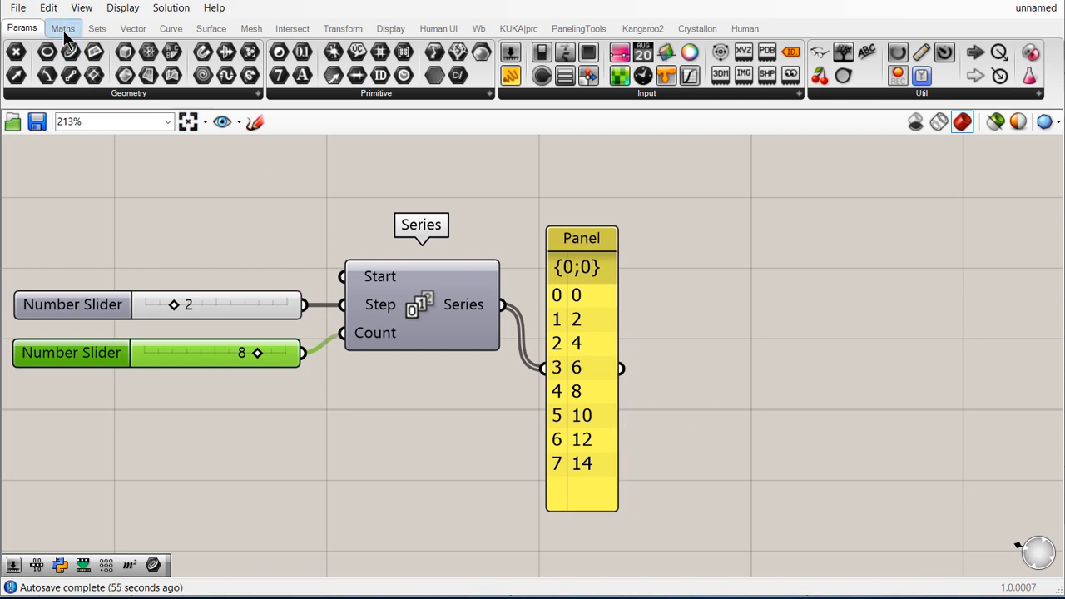
# Step: Place a Mass Addition component from the Maths tab onto the canvas
pyautogui.click(63, 28)
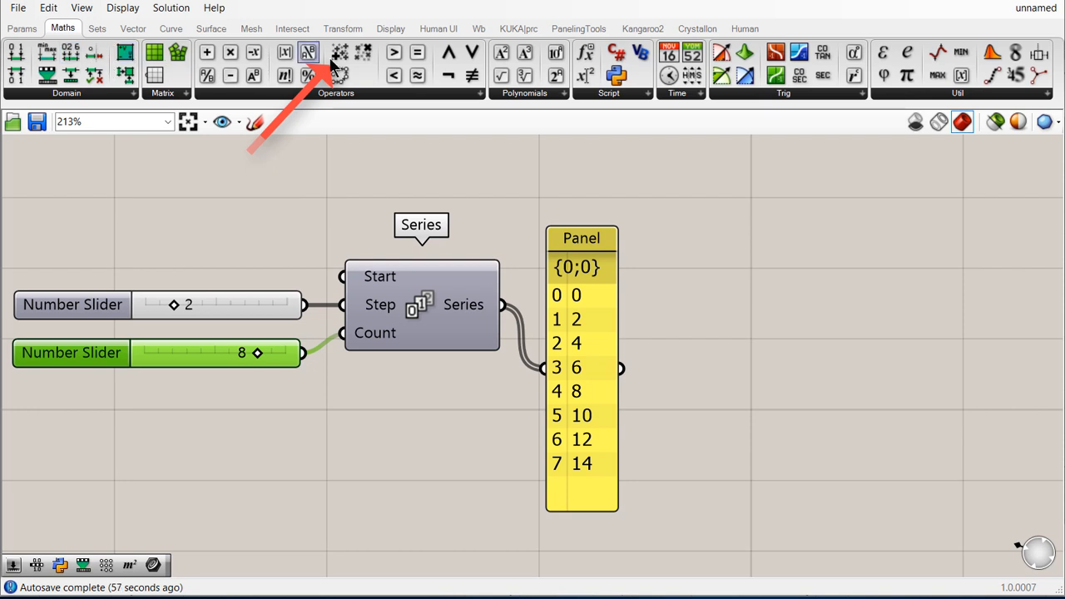
pyautogui.moveTo(339, 54)
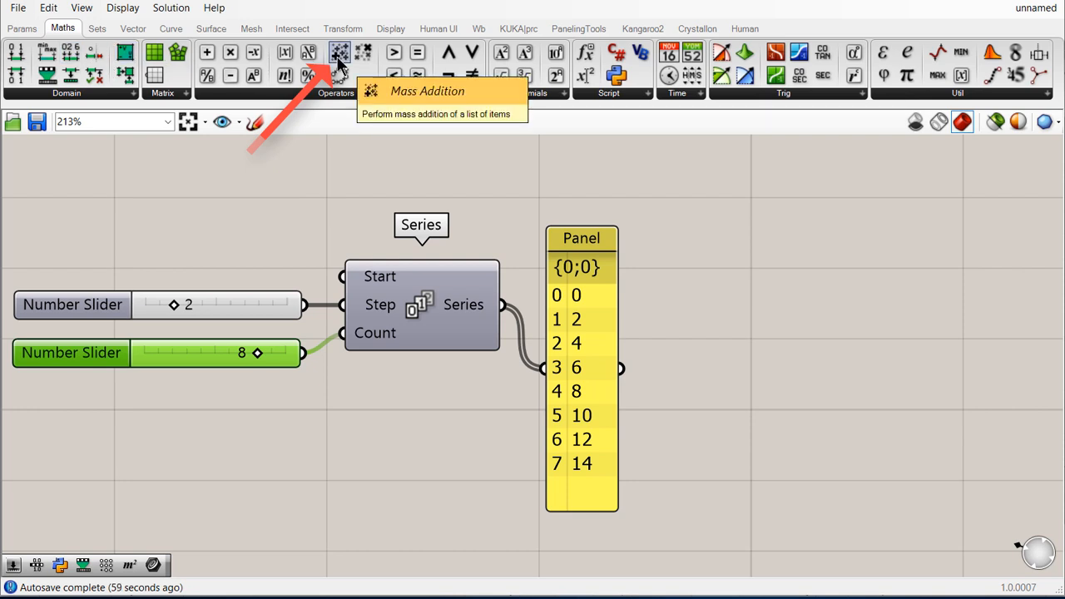
pyautogui.click(339, 52)
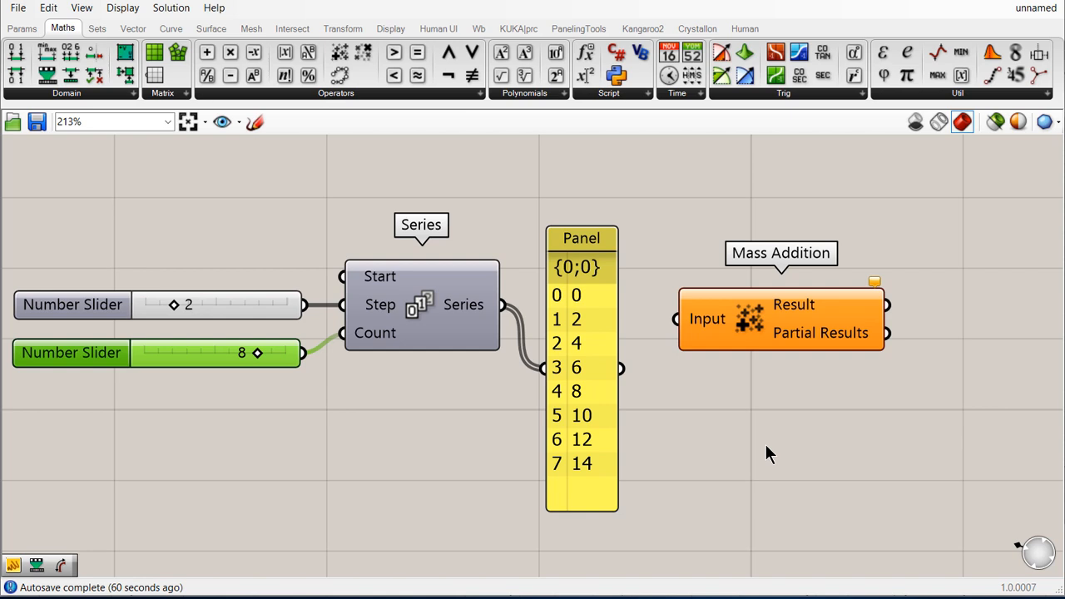
pyautogui.moveTo(628, 375)
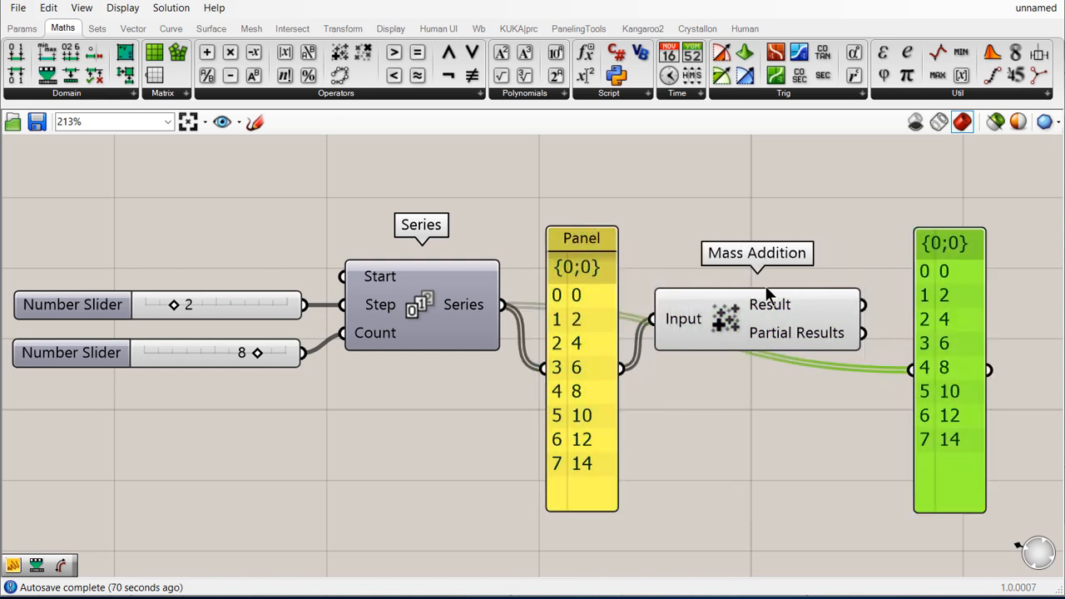
pyautogui.moveTo(770, 311)
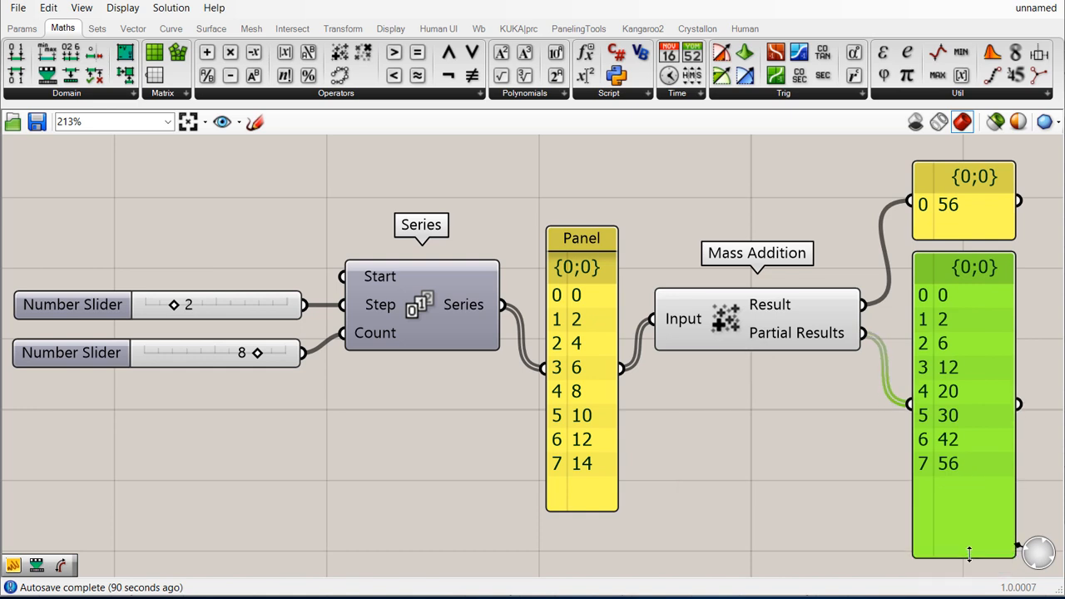
pyautogui.moveTo(919, 550)
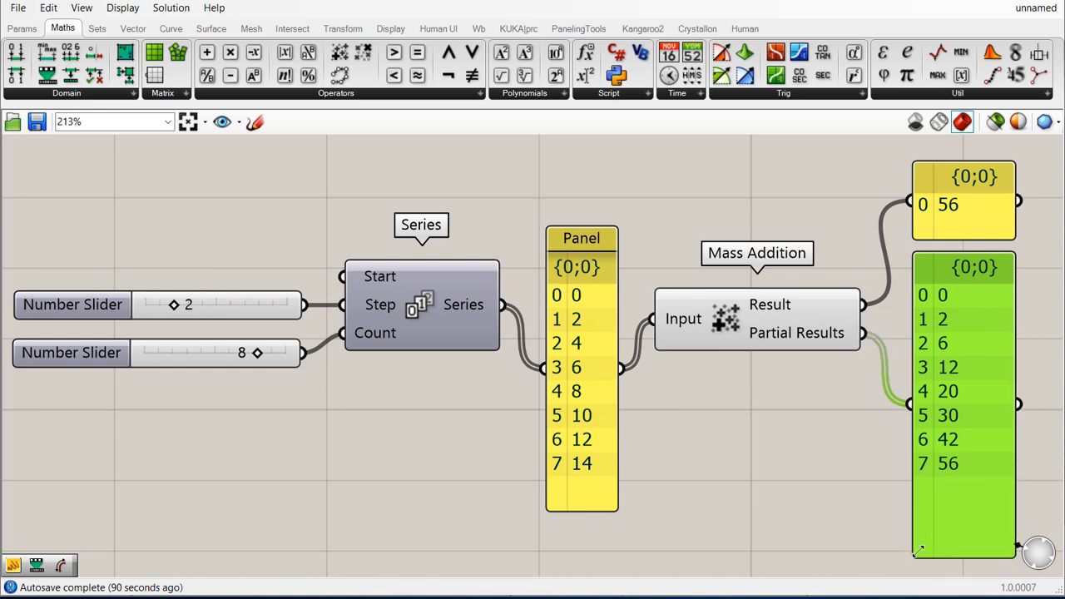
pyautogui.moveTo(759, 549)
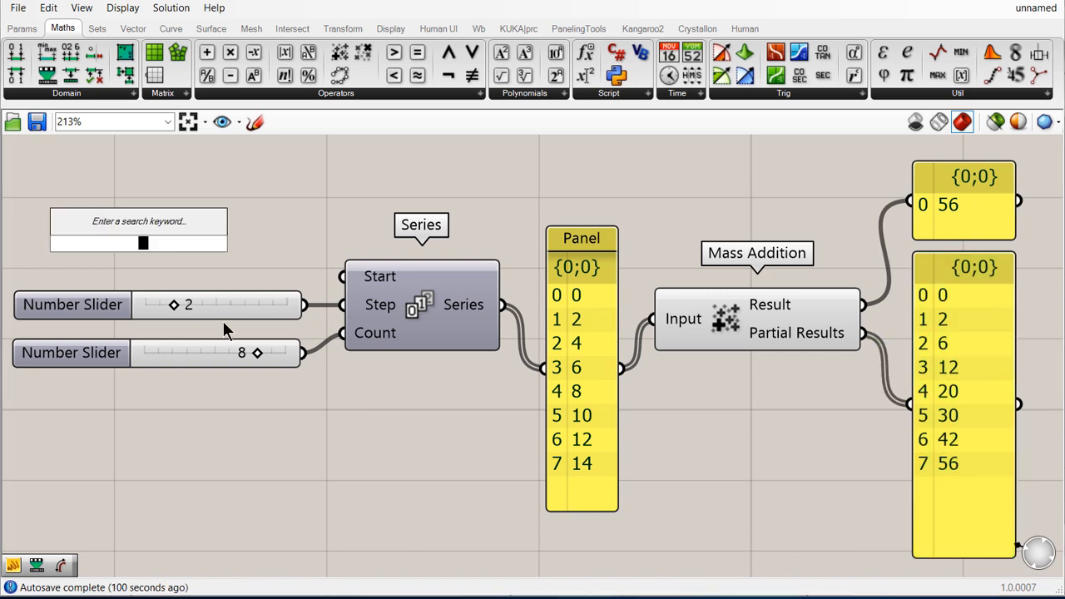
pyautogui.moveTo(218, 305)
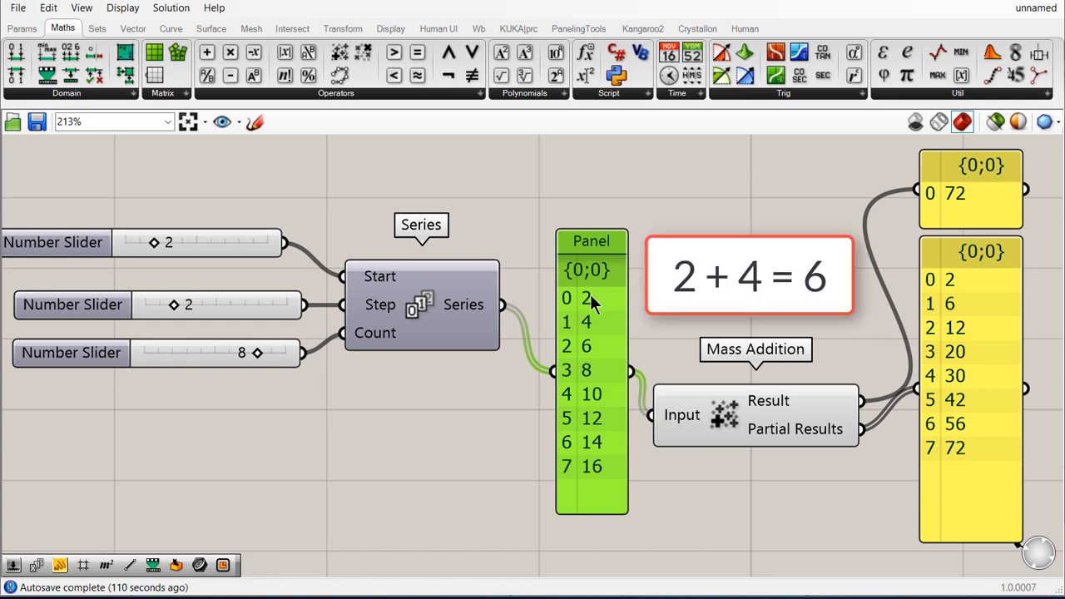
pyautogui.moveTo(953, 312)
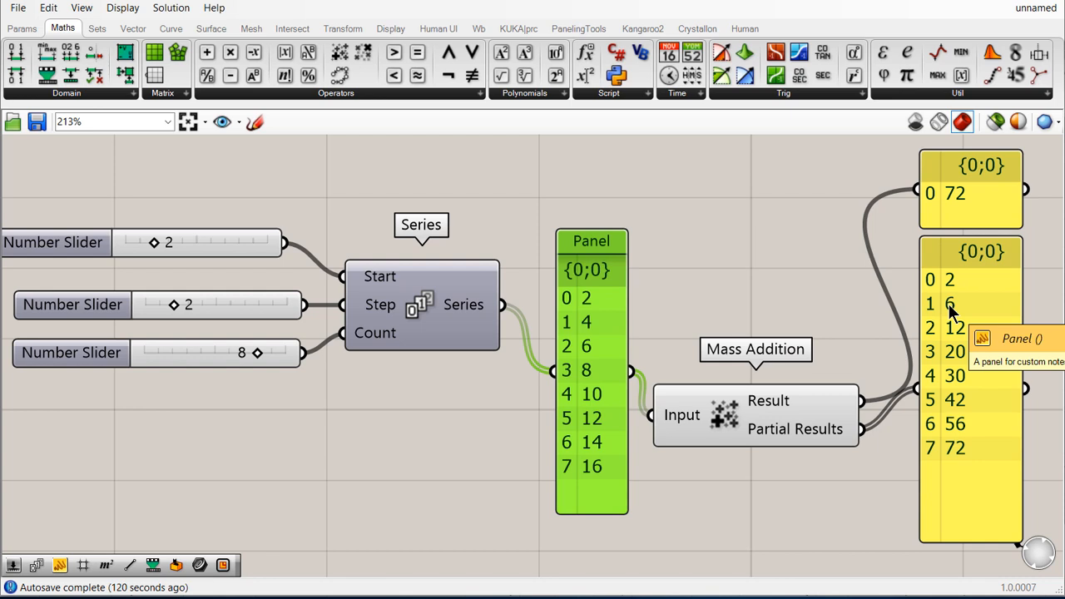
pyautogui.moveTo(678, 333)
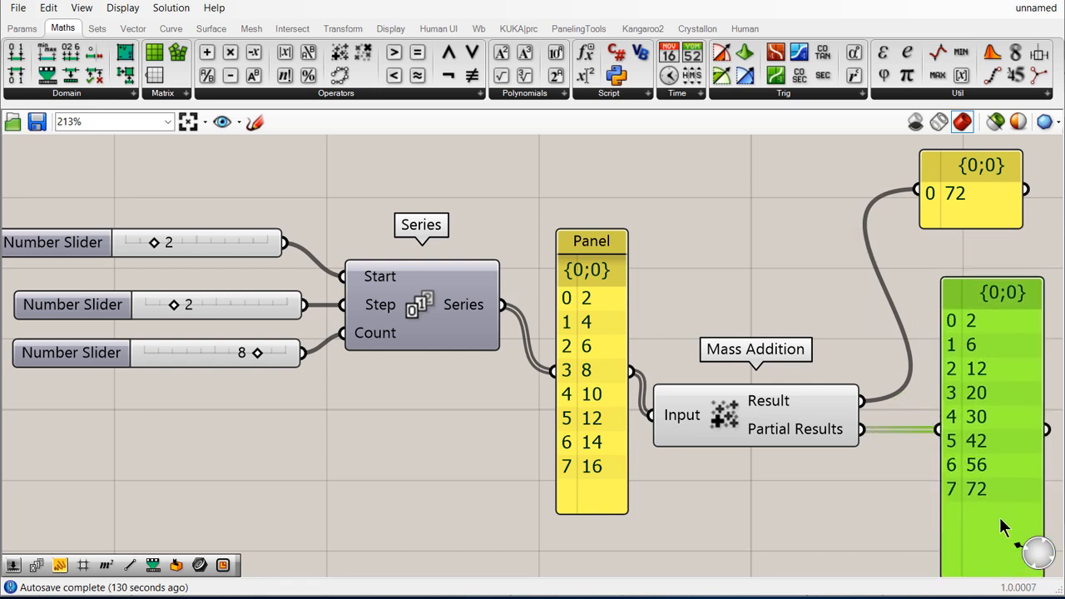
pyautogui.moveTo(982, 495)
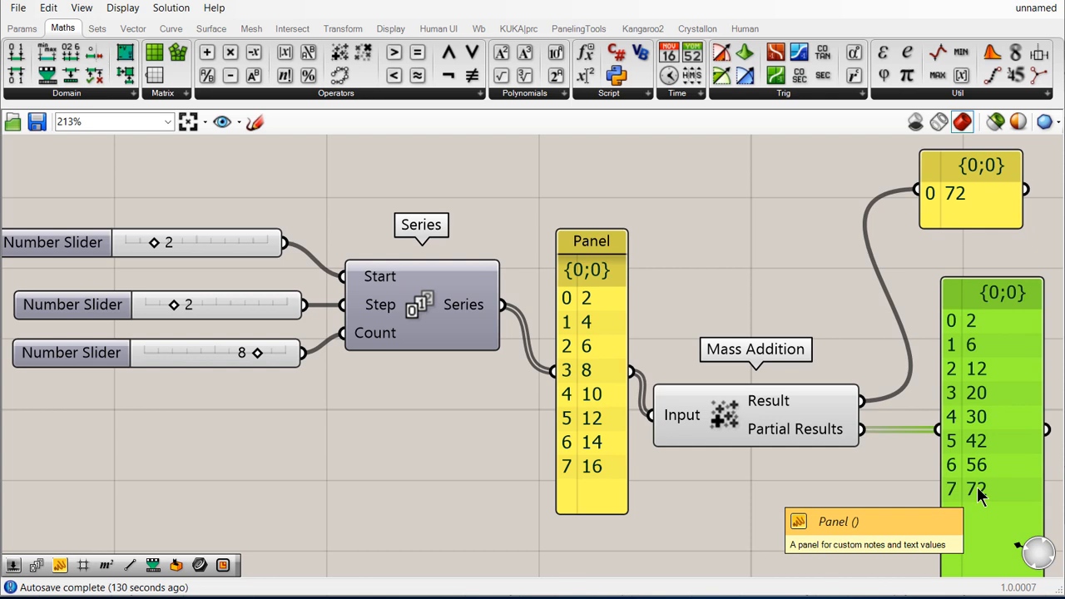
pyautogui.moveTo(782, 359)
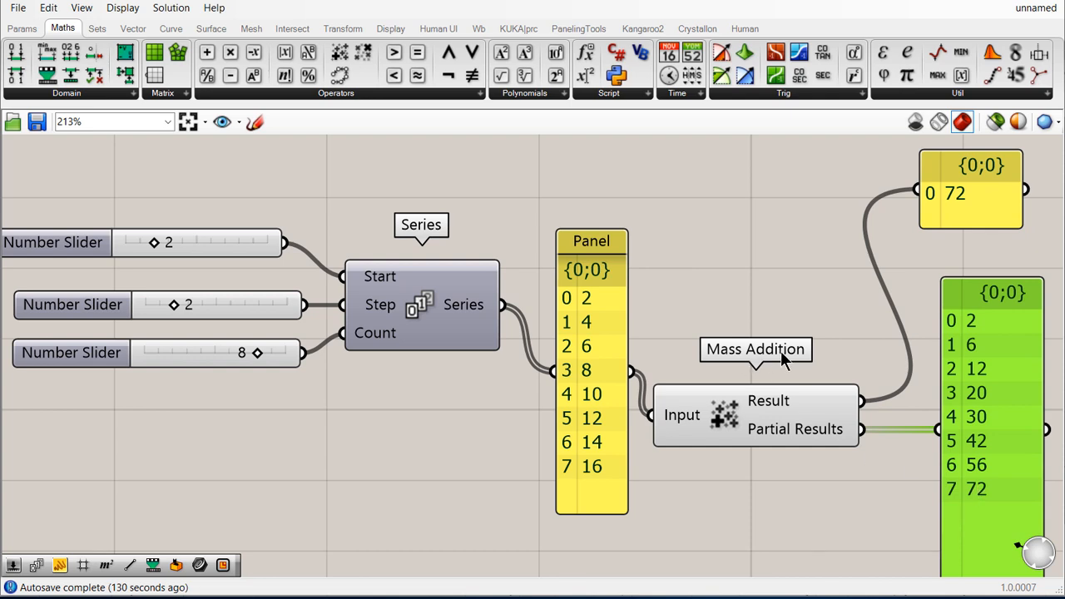